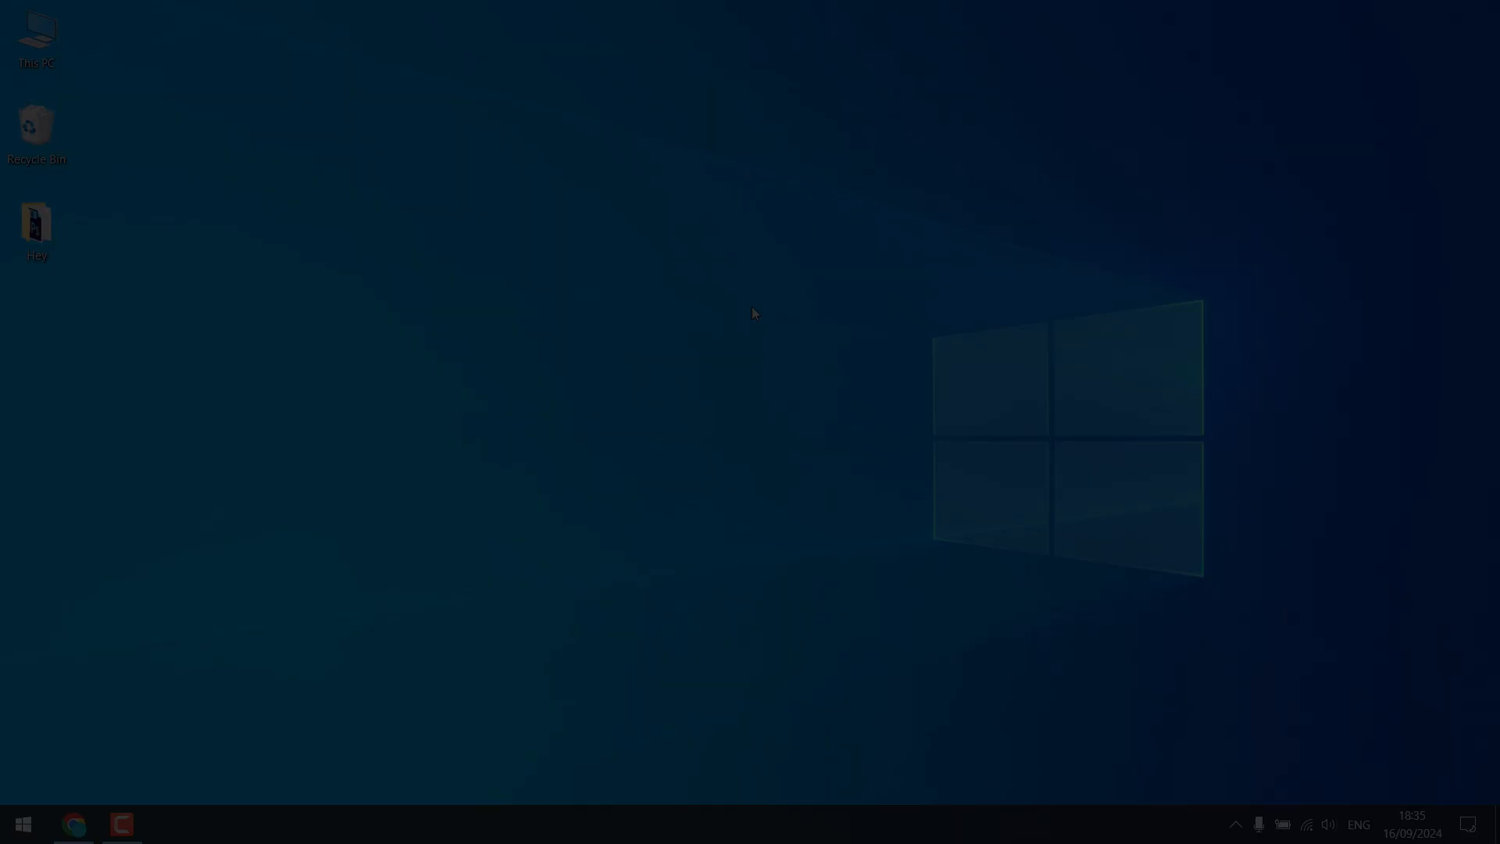
# Bring up Chrome on the Hey, Let's Learn Something channel page
pyautogui.click(73, 824)
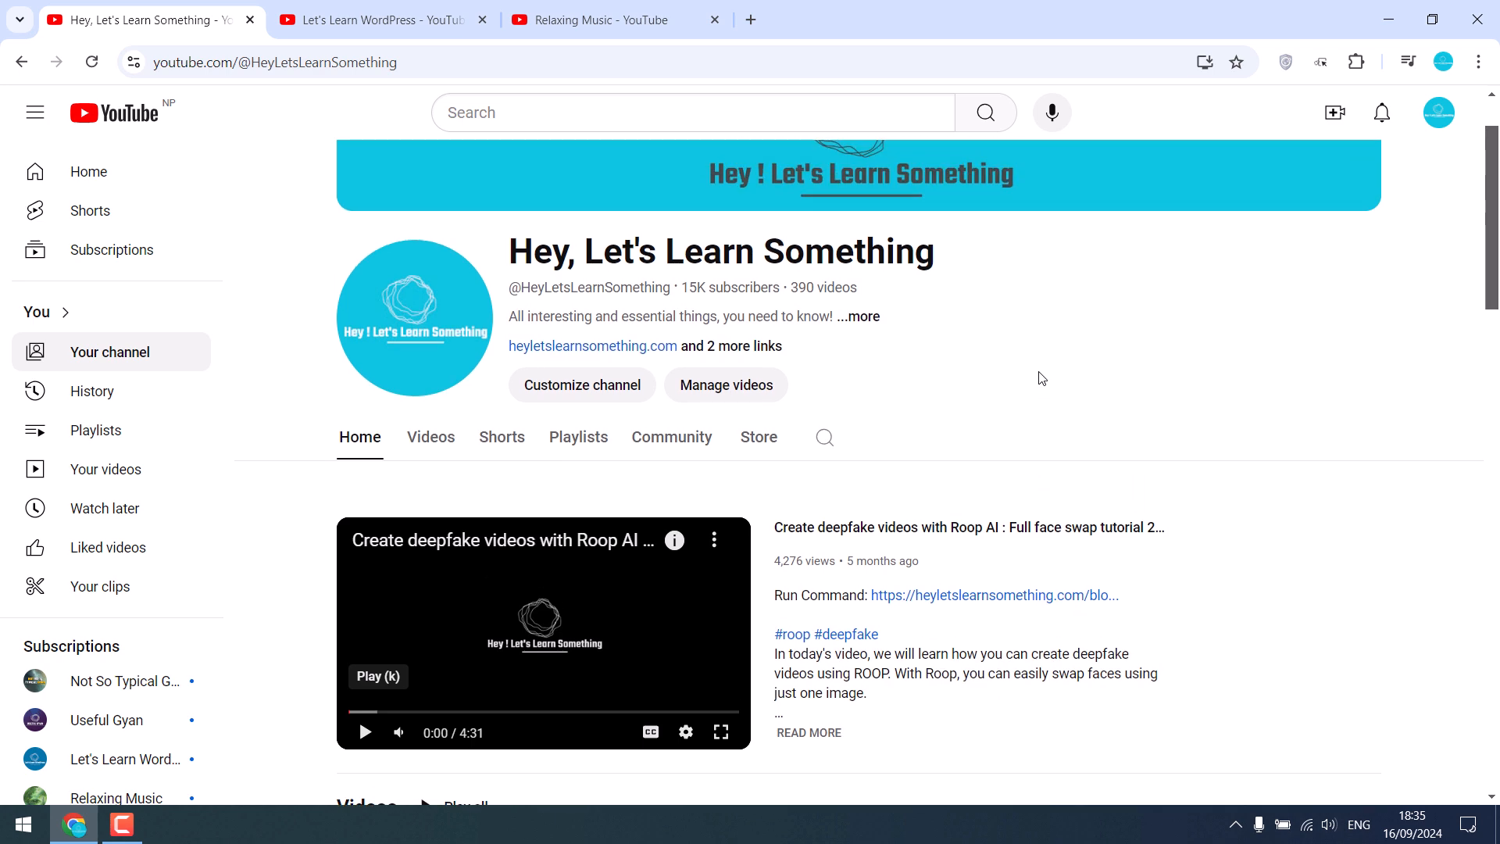
pyautogui.moveTo(917, 326)
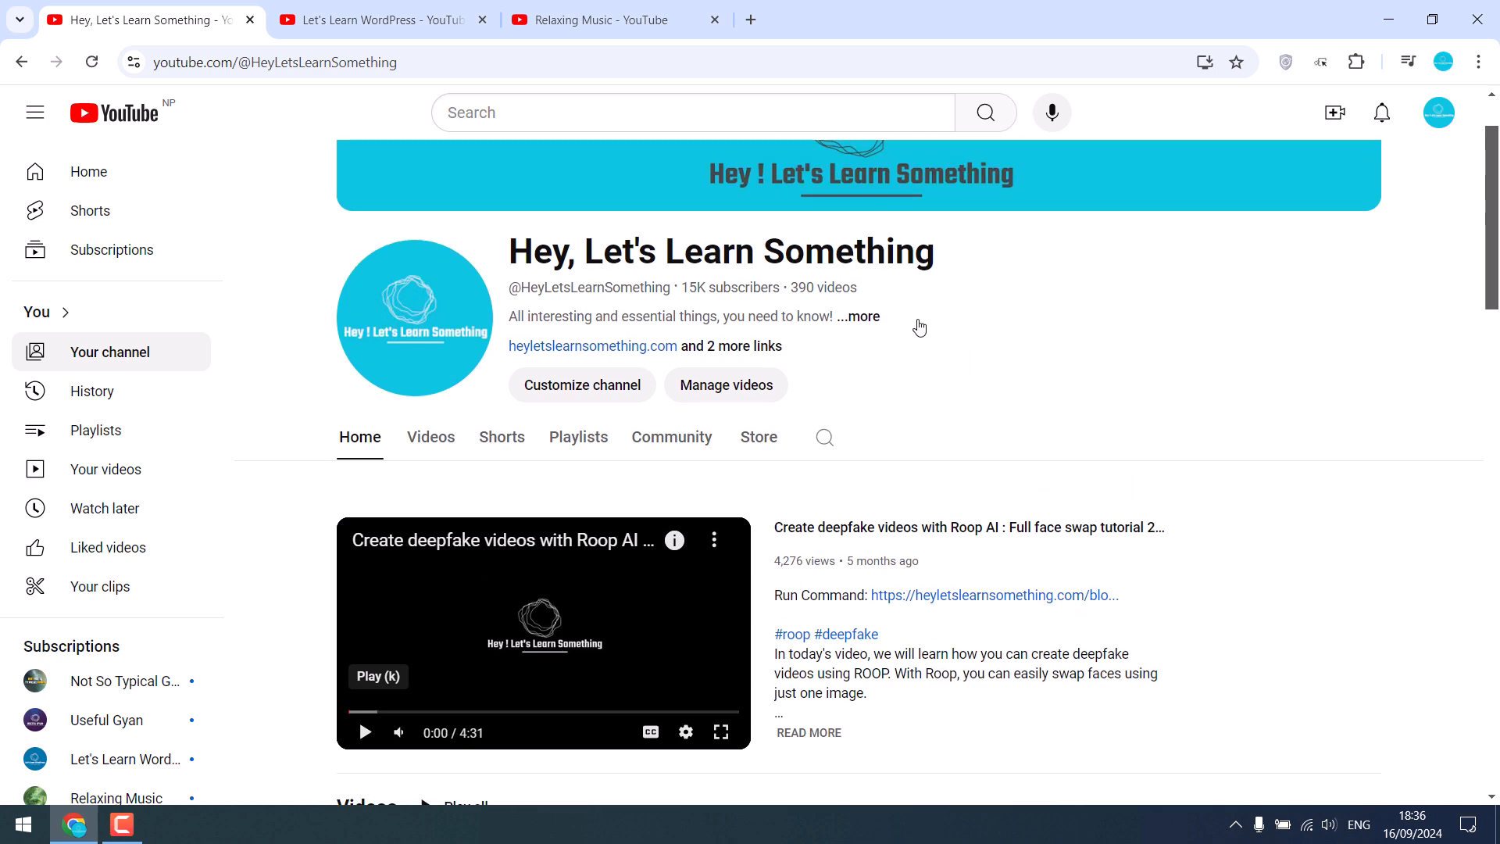
# Scroll the channel page down toward the Capcut project files video
pyautogui.scroll(-3)
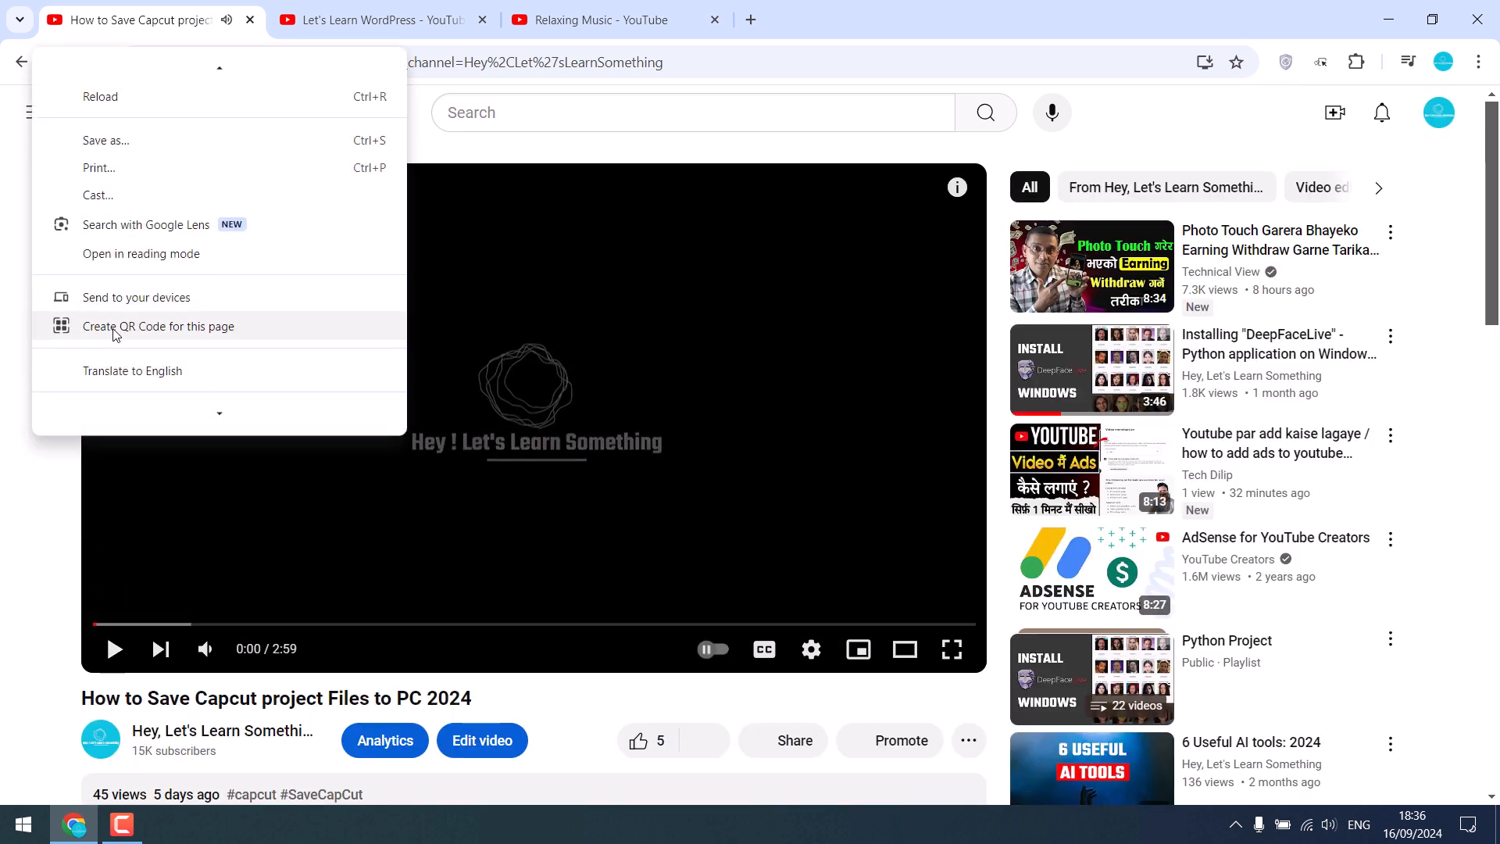
# Search the Capcut video's page source for yt_ad, find matches, and close the source
pyautogui.press('ctrl+u')
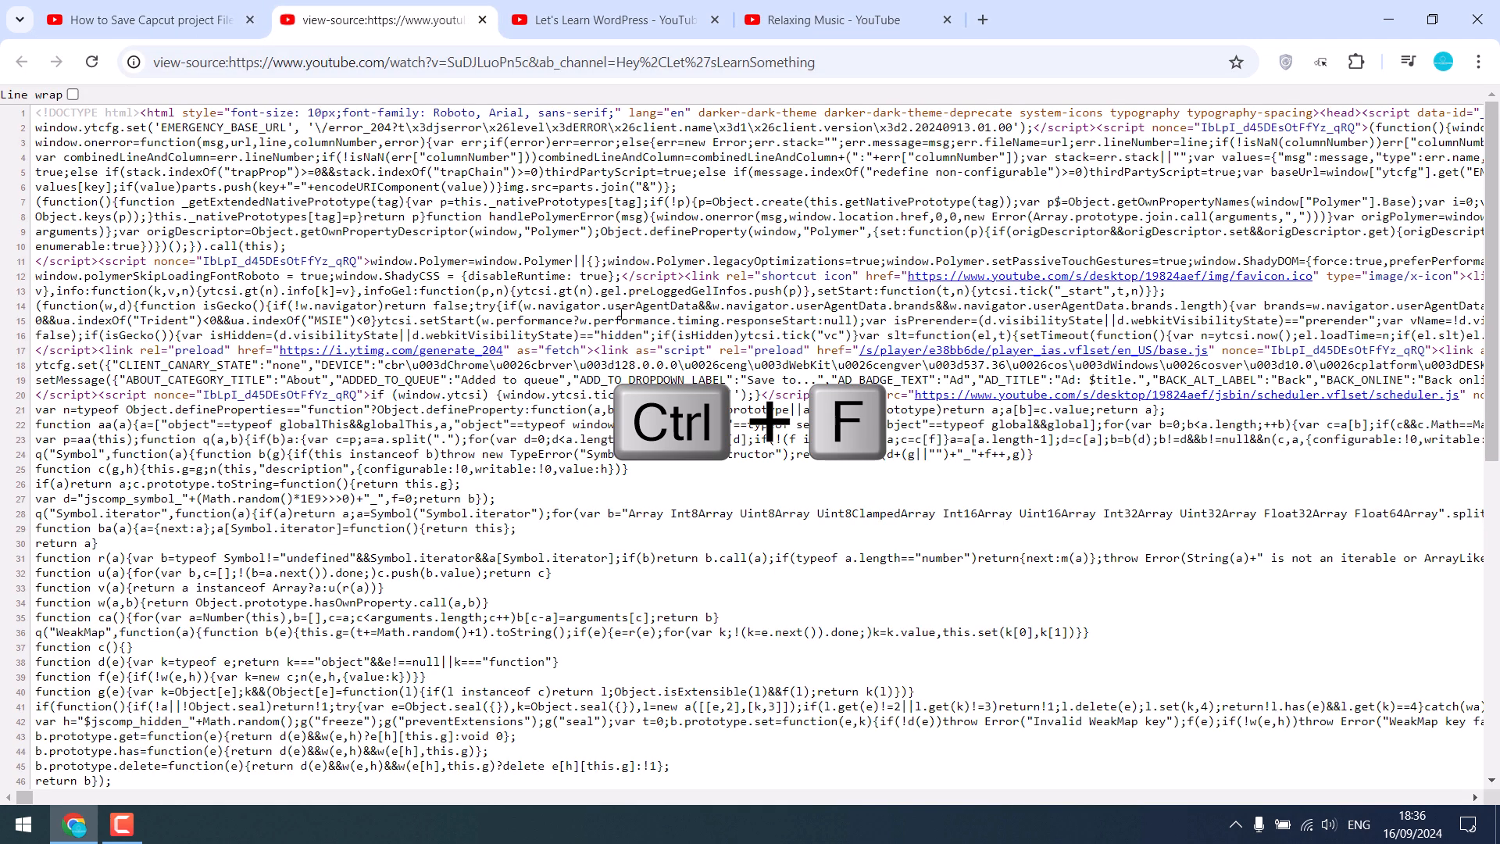
pyautogui.press('ctrl+f')
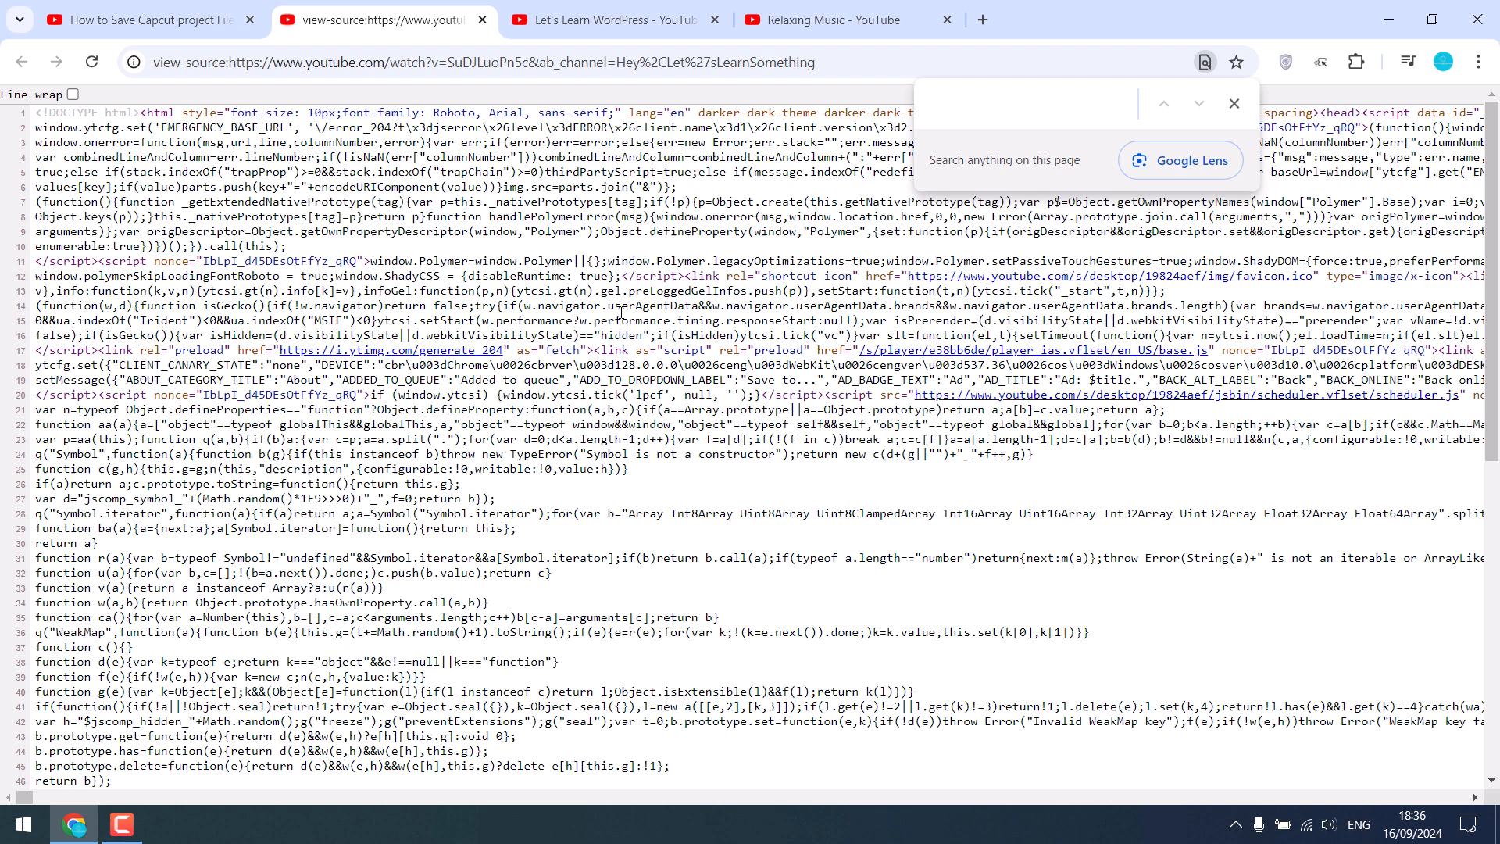
pyautogui.write('yt_ad')
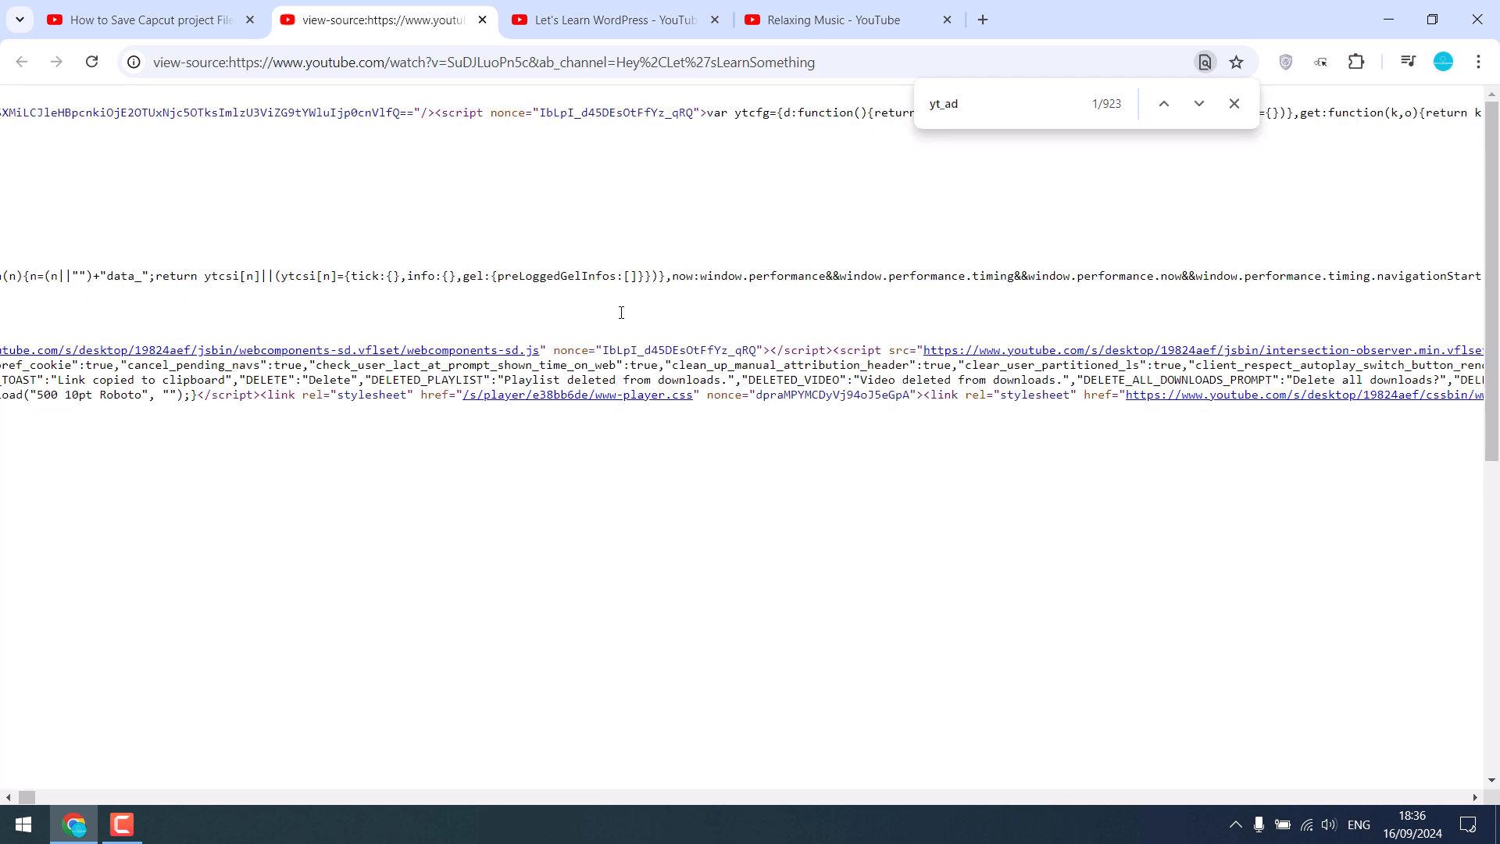
pyautogui.click(1199, 103)
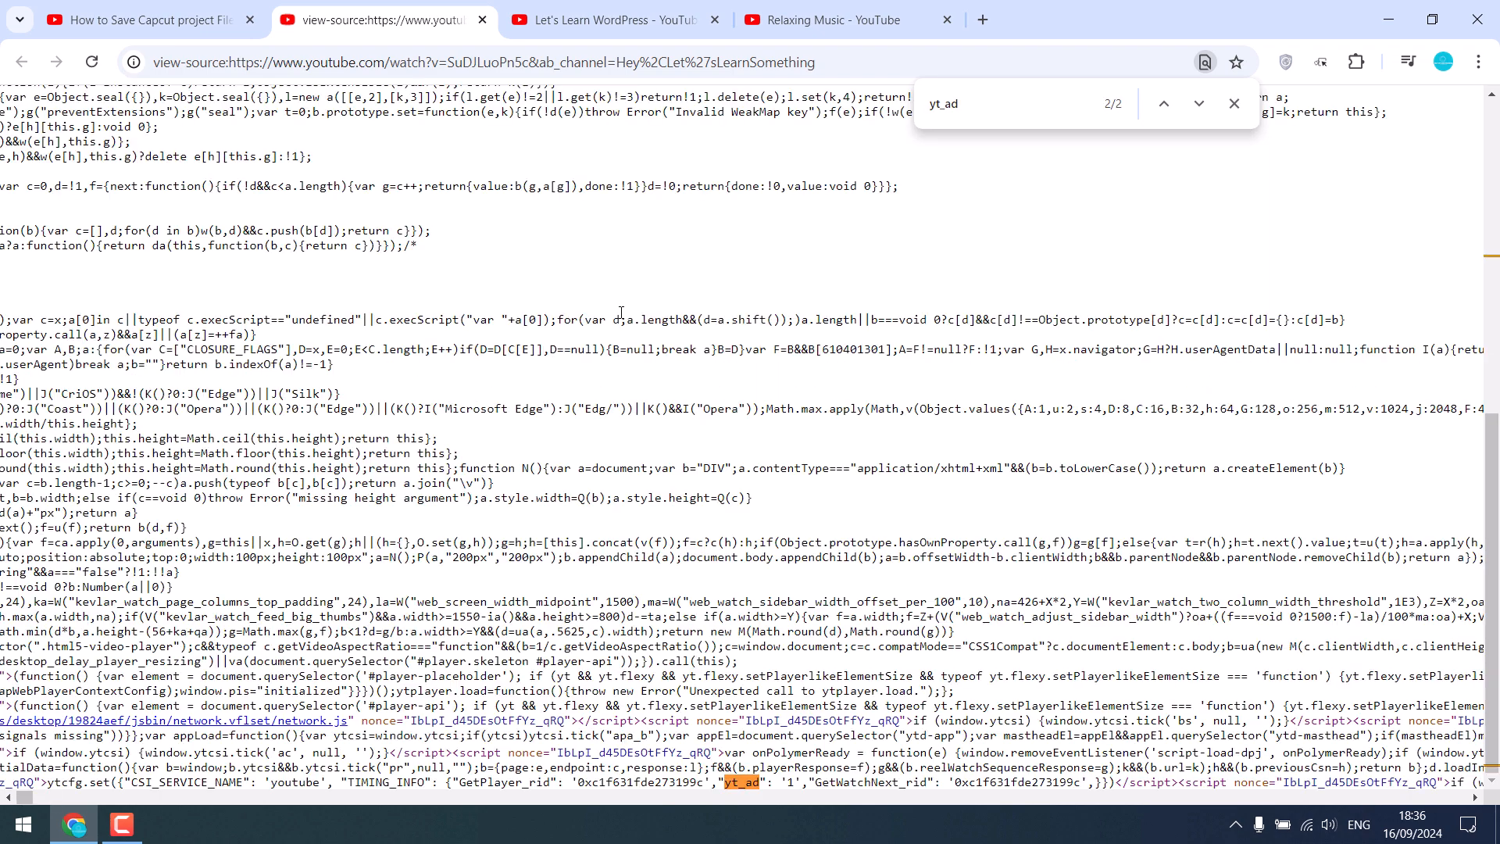
pyautogui.click(1162, 103)
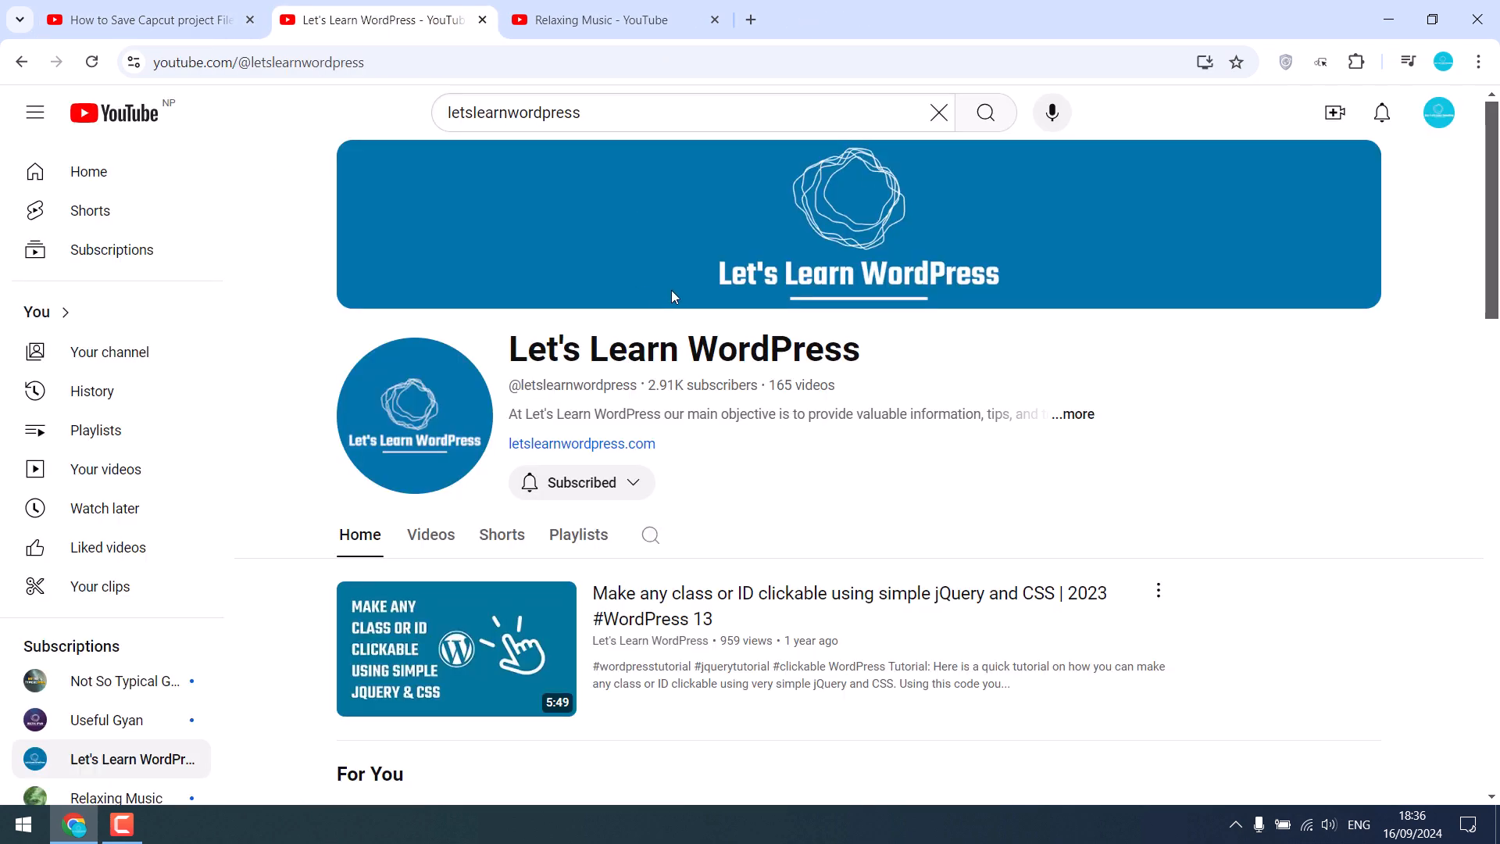
pyautogui.moveTo(842, 383)
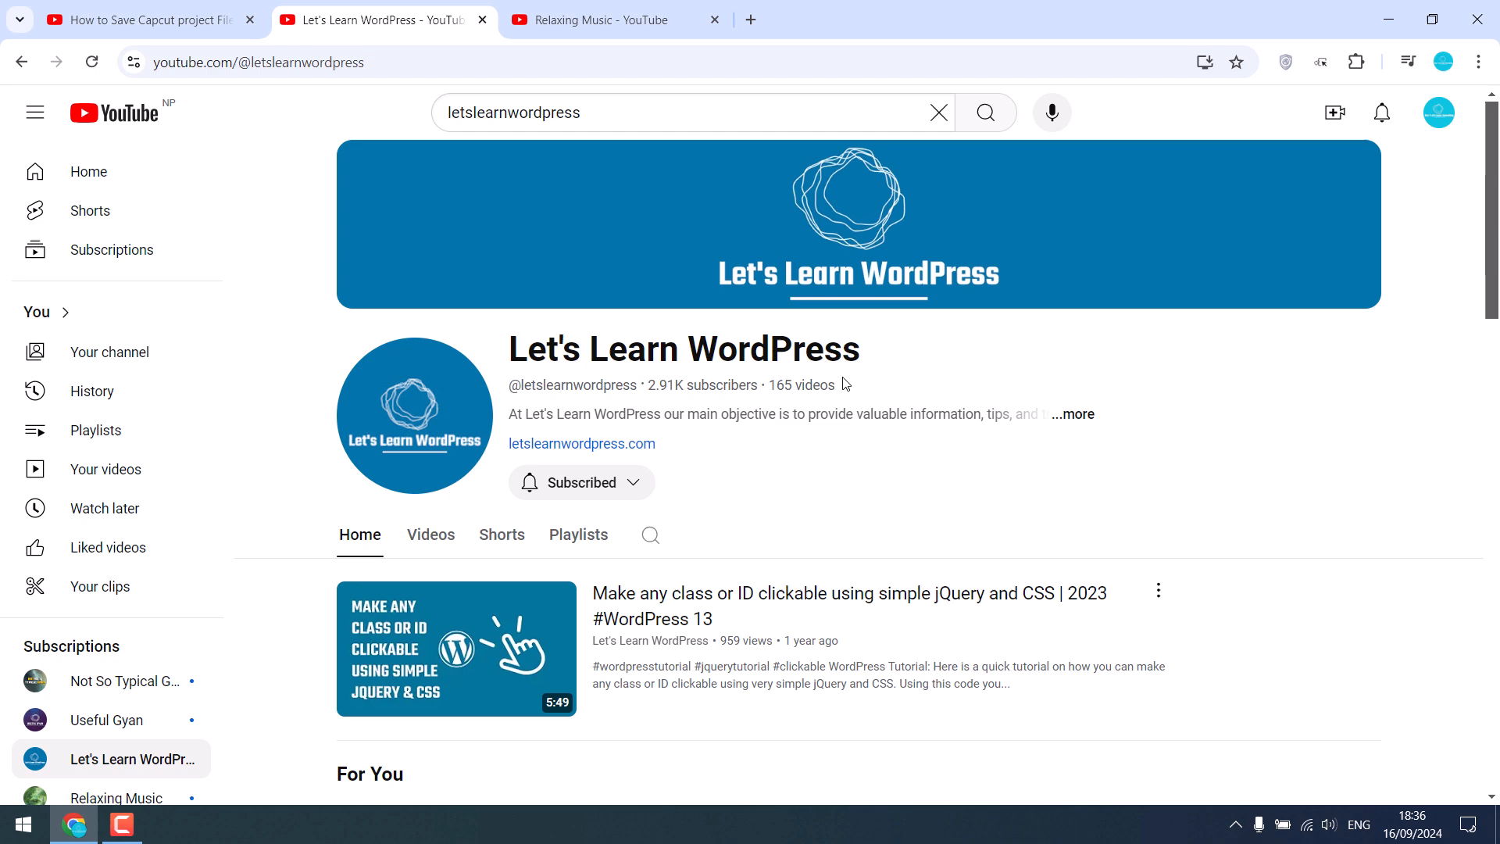
# Open the popular Fix Error establishing a database connection video from the channel page
pyautogui.scroll(-3)
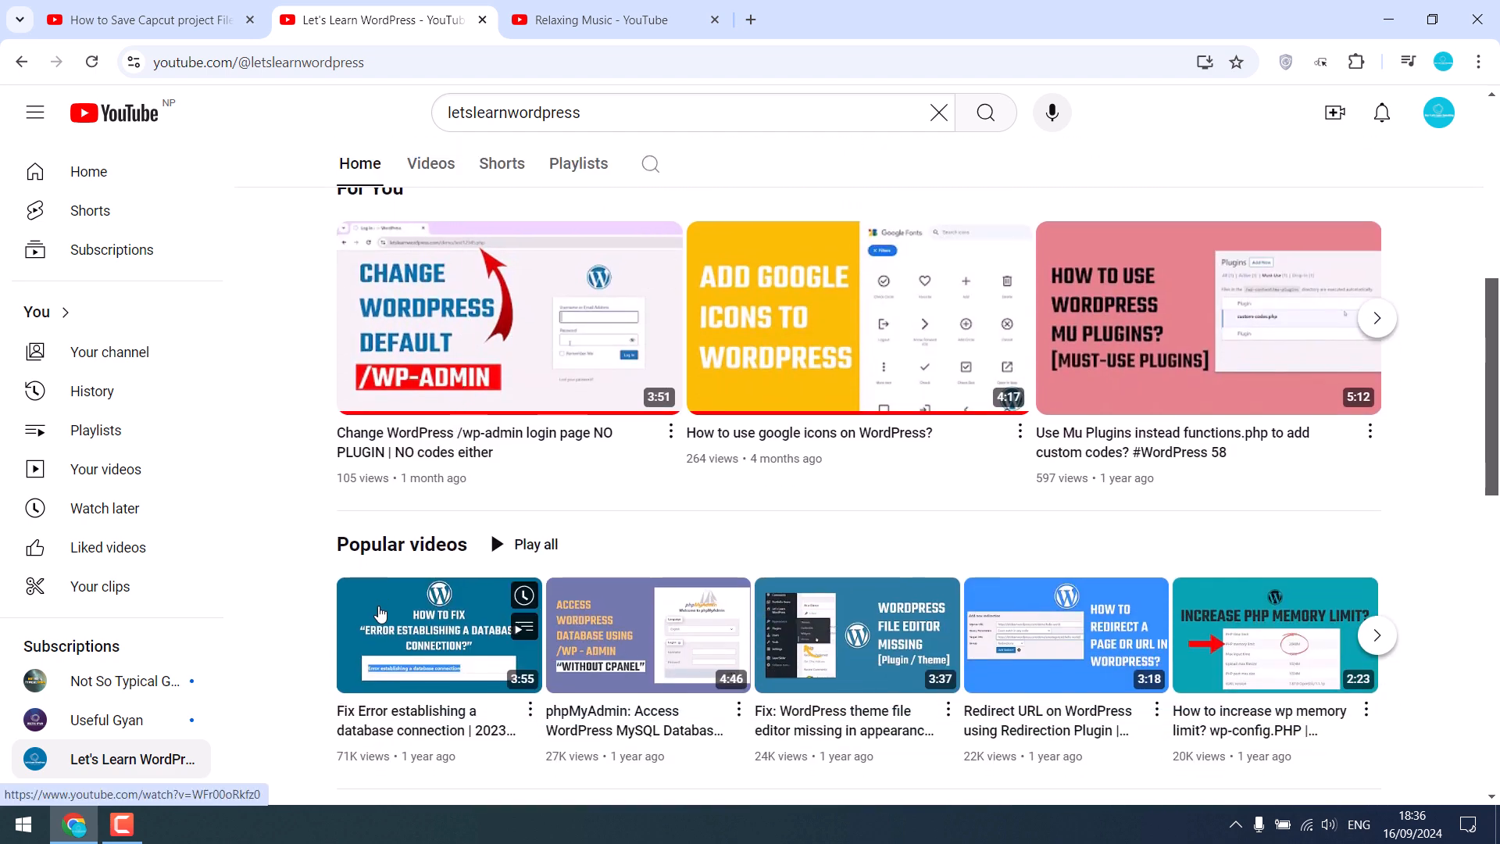
pyautogui.click(439, 634)
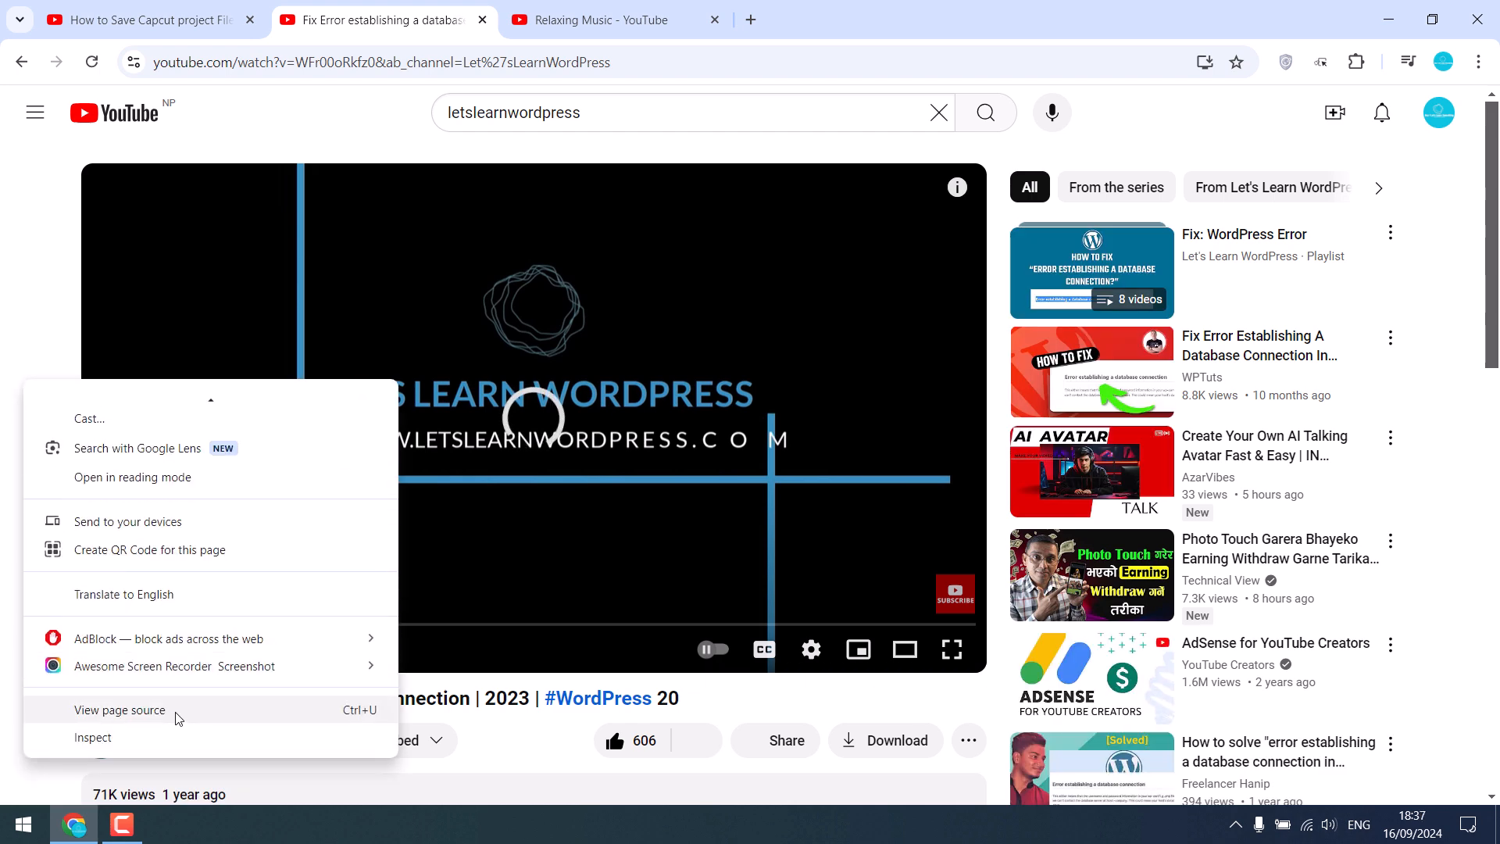
# View the database-error video's page source and search it for yt_ad
pyautogui.click(119, 710)
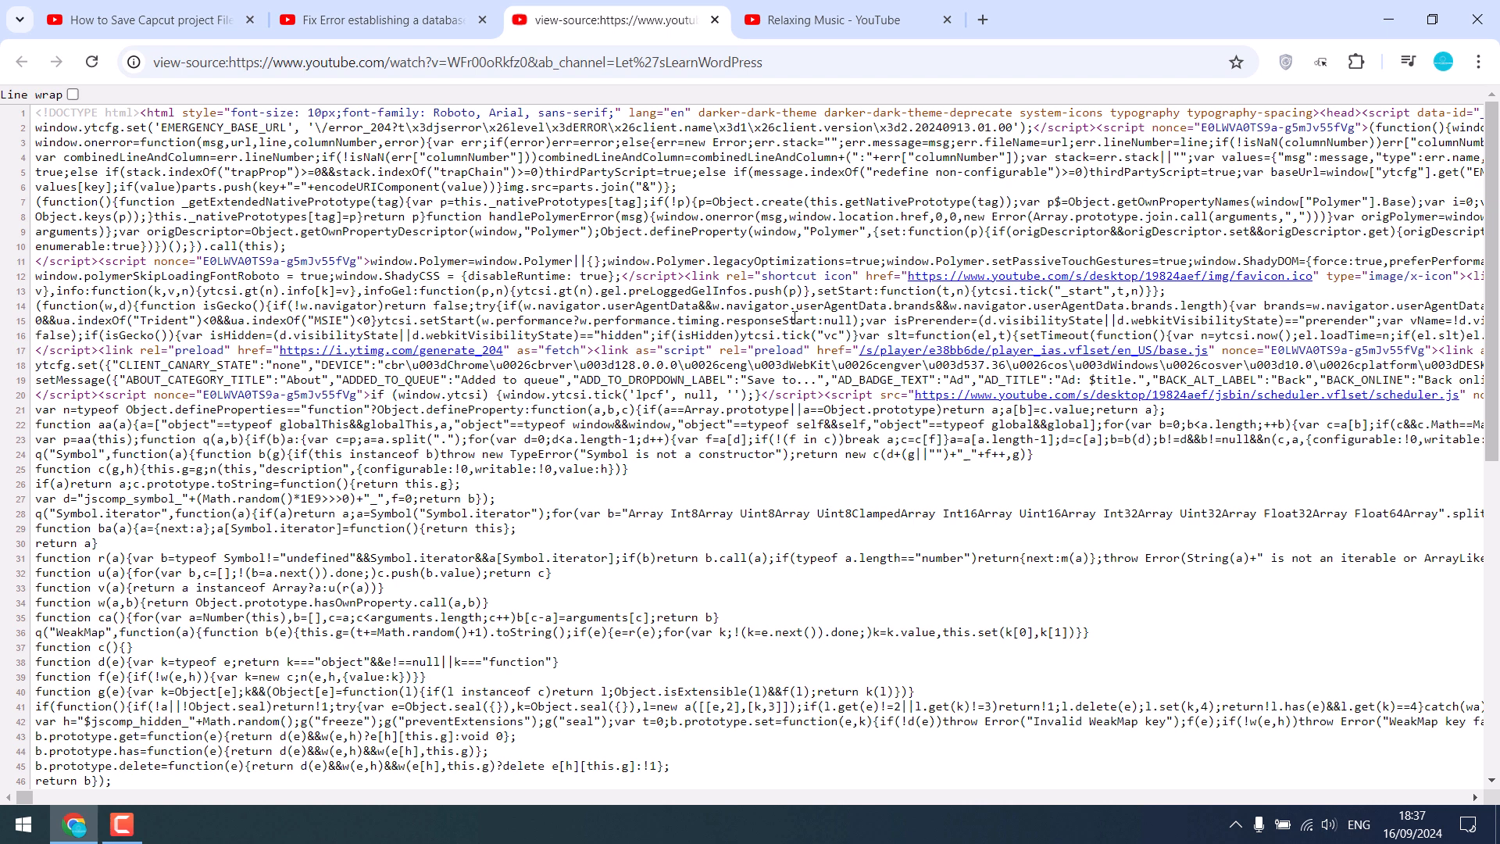
pyautogui.write('yt_ad')
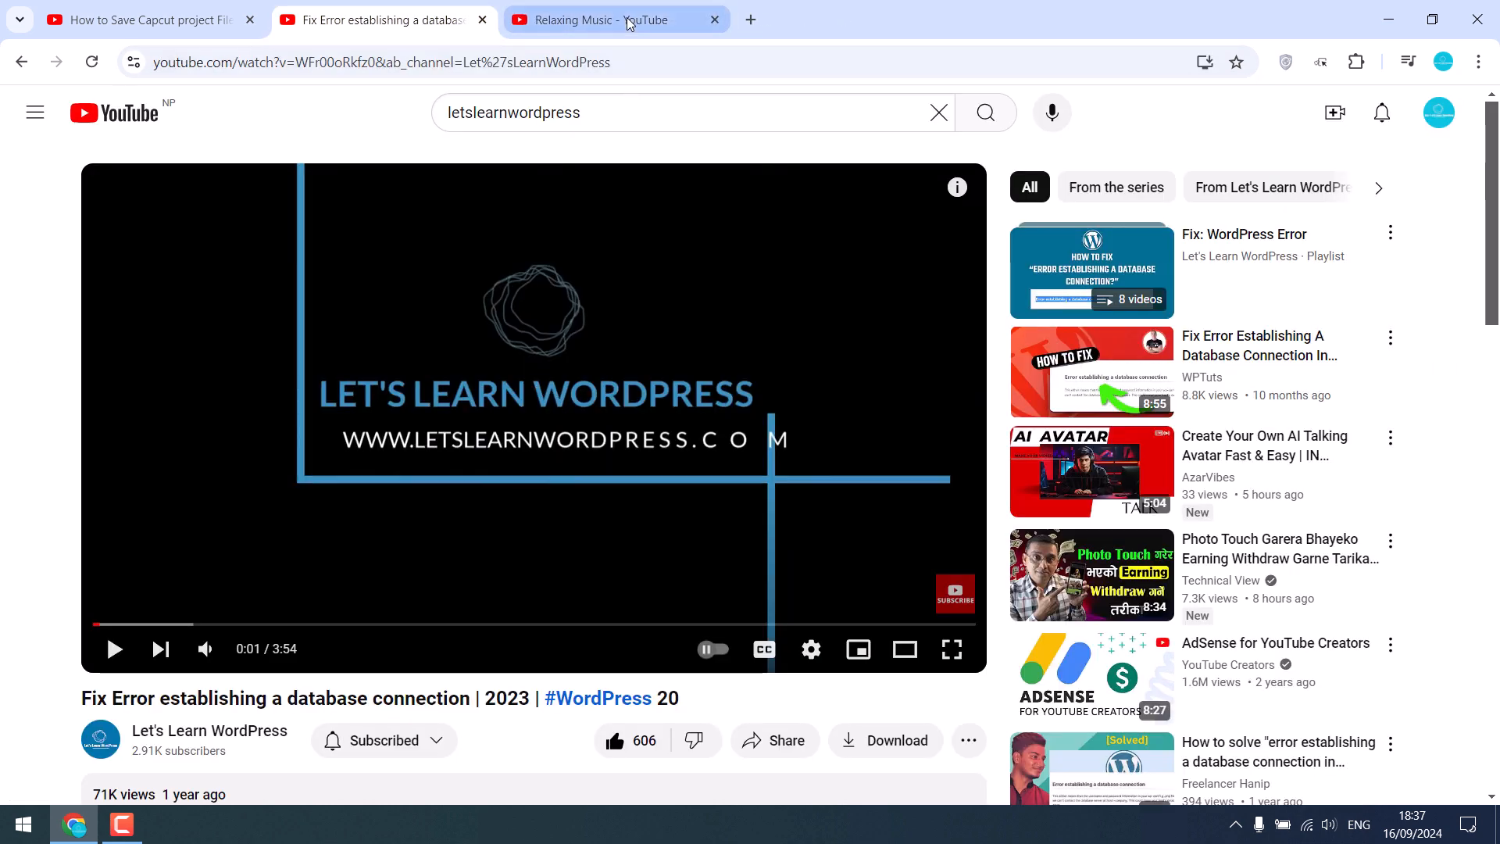
# On the Relaxing Music channel (230 subscribers), open its newest meditation music video
pyautogui.click(613, 19)
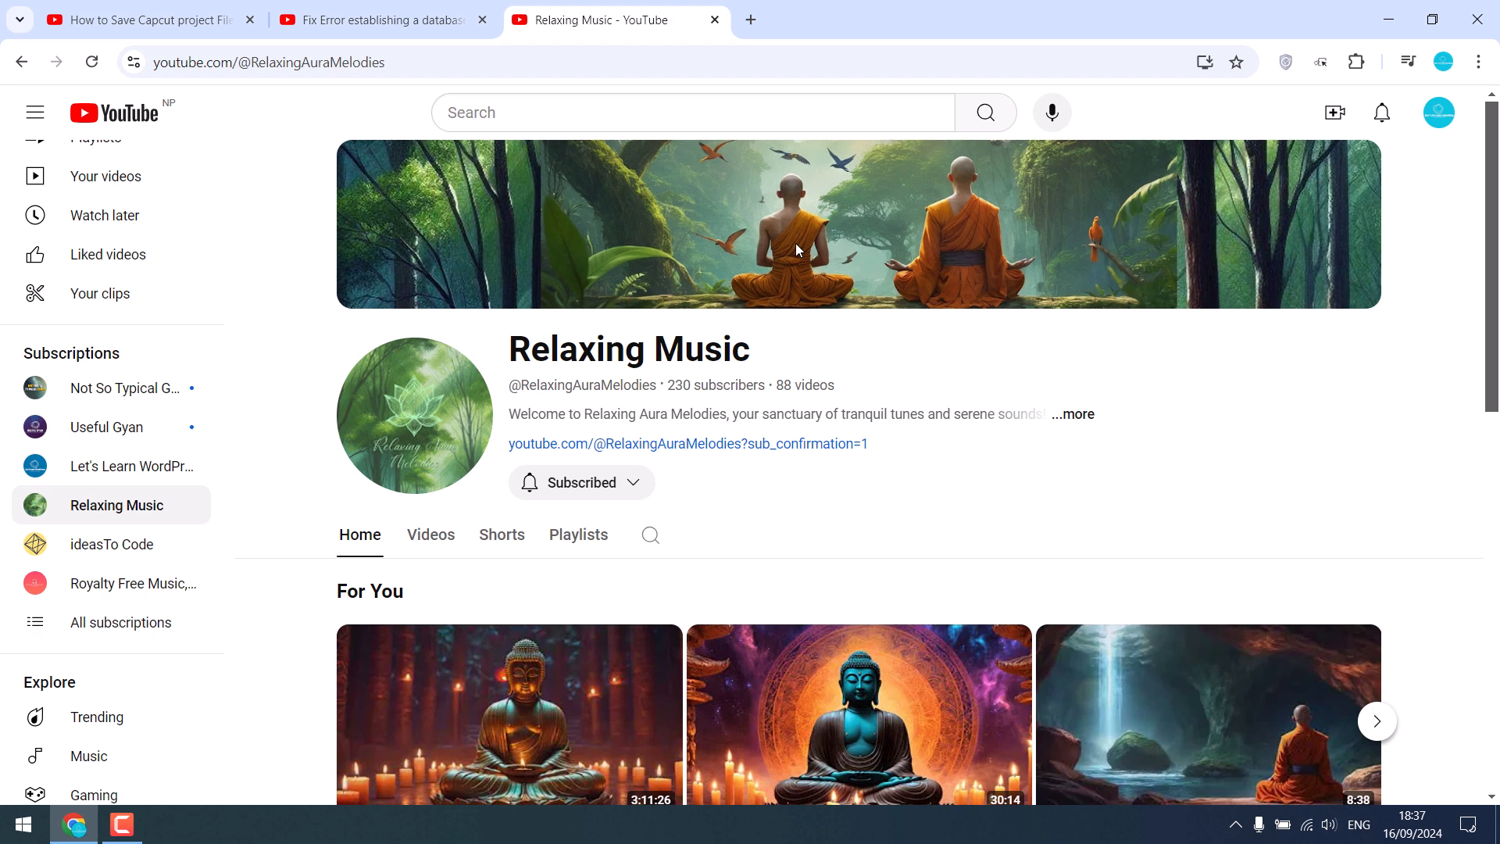
pyautogui.moveTo(671, 386)
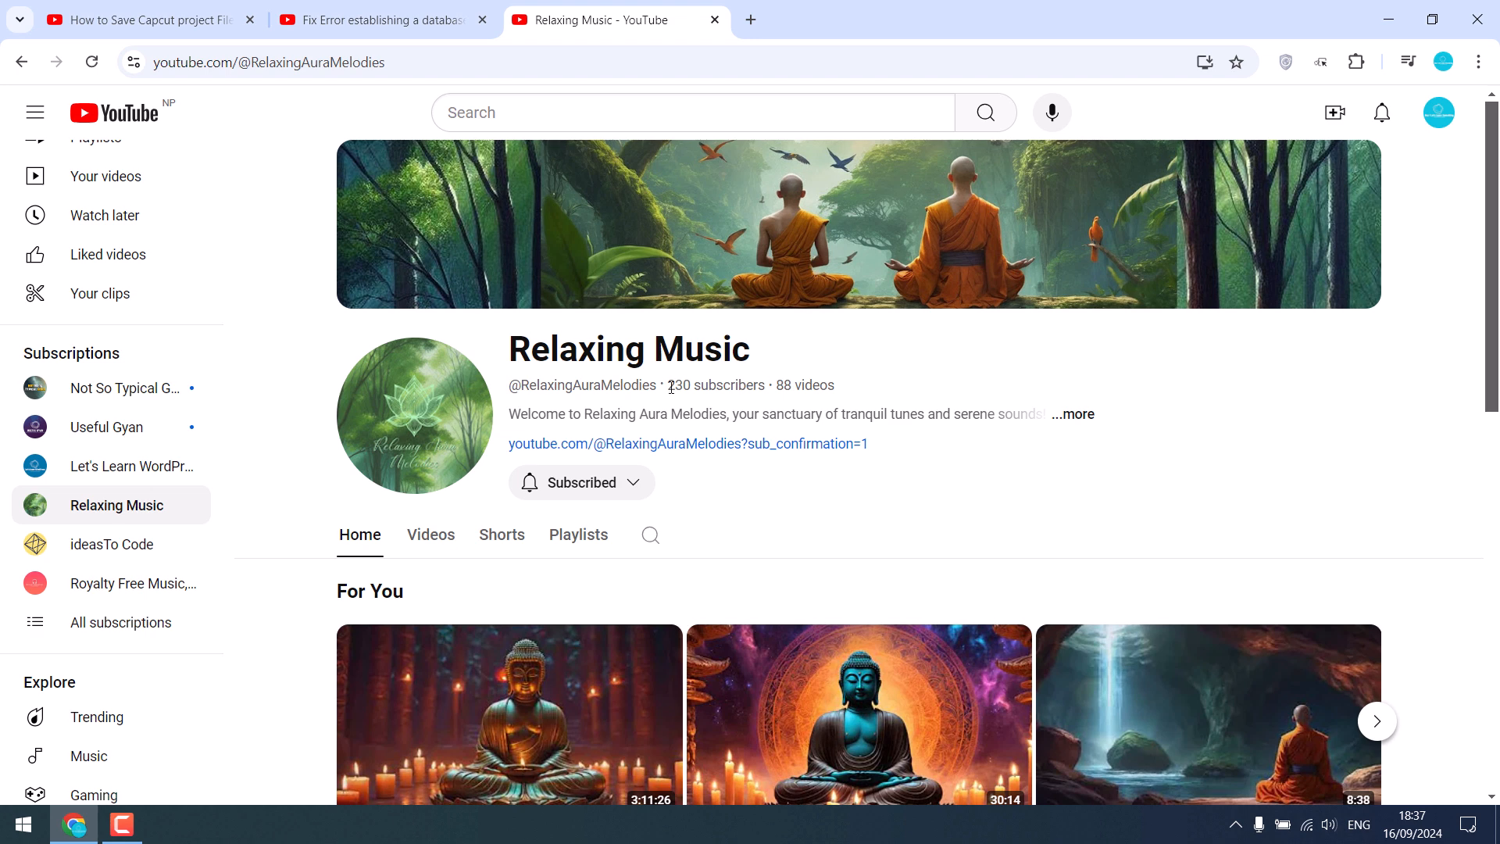
pyautogui.doubleClick(714, 384)
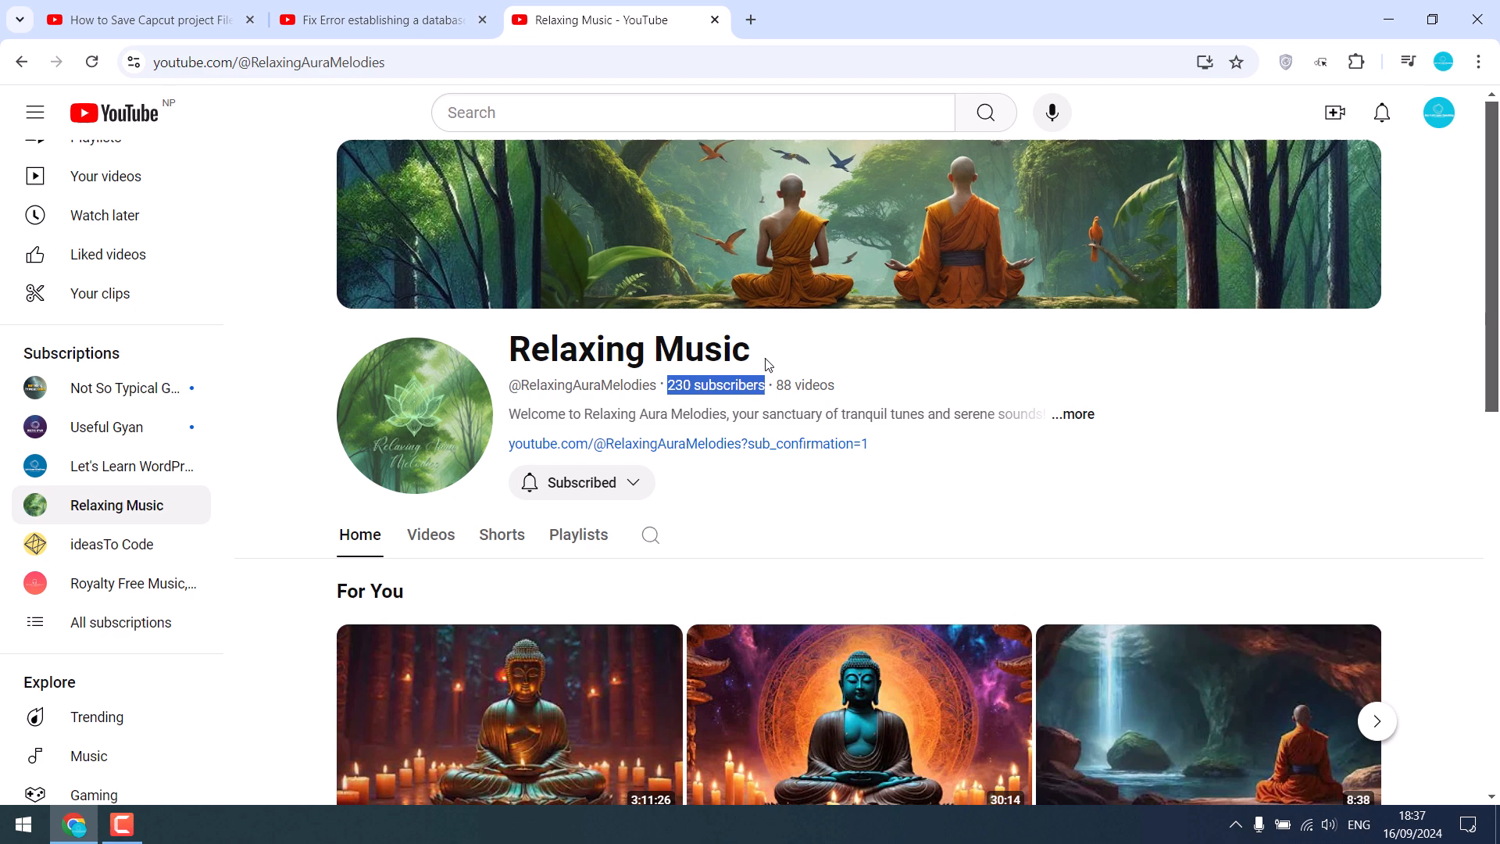
pyautogui.scroll(-3)
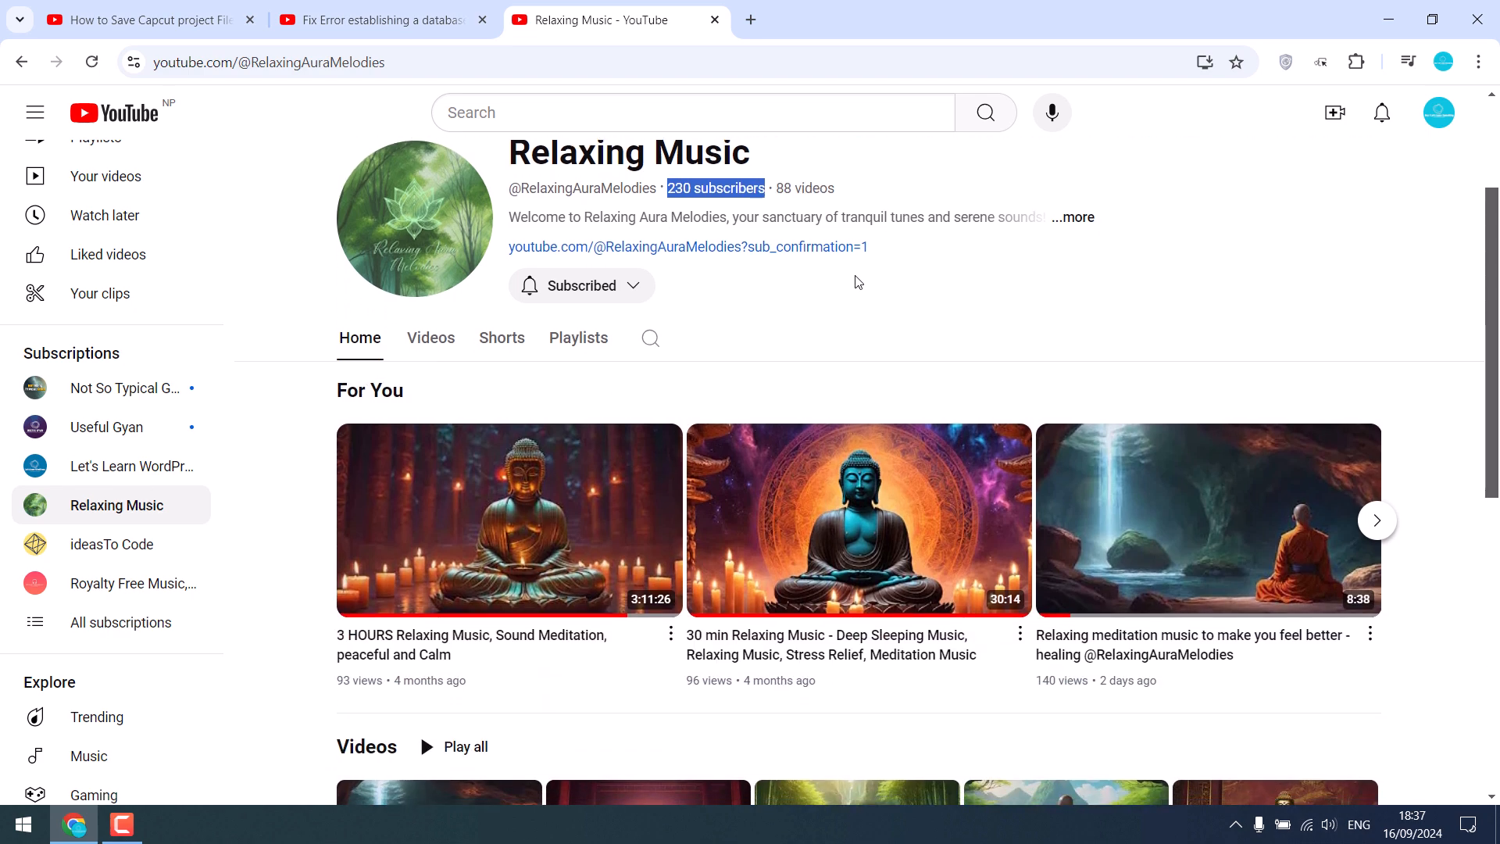
pyautogui.scroll(-3)
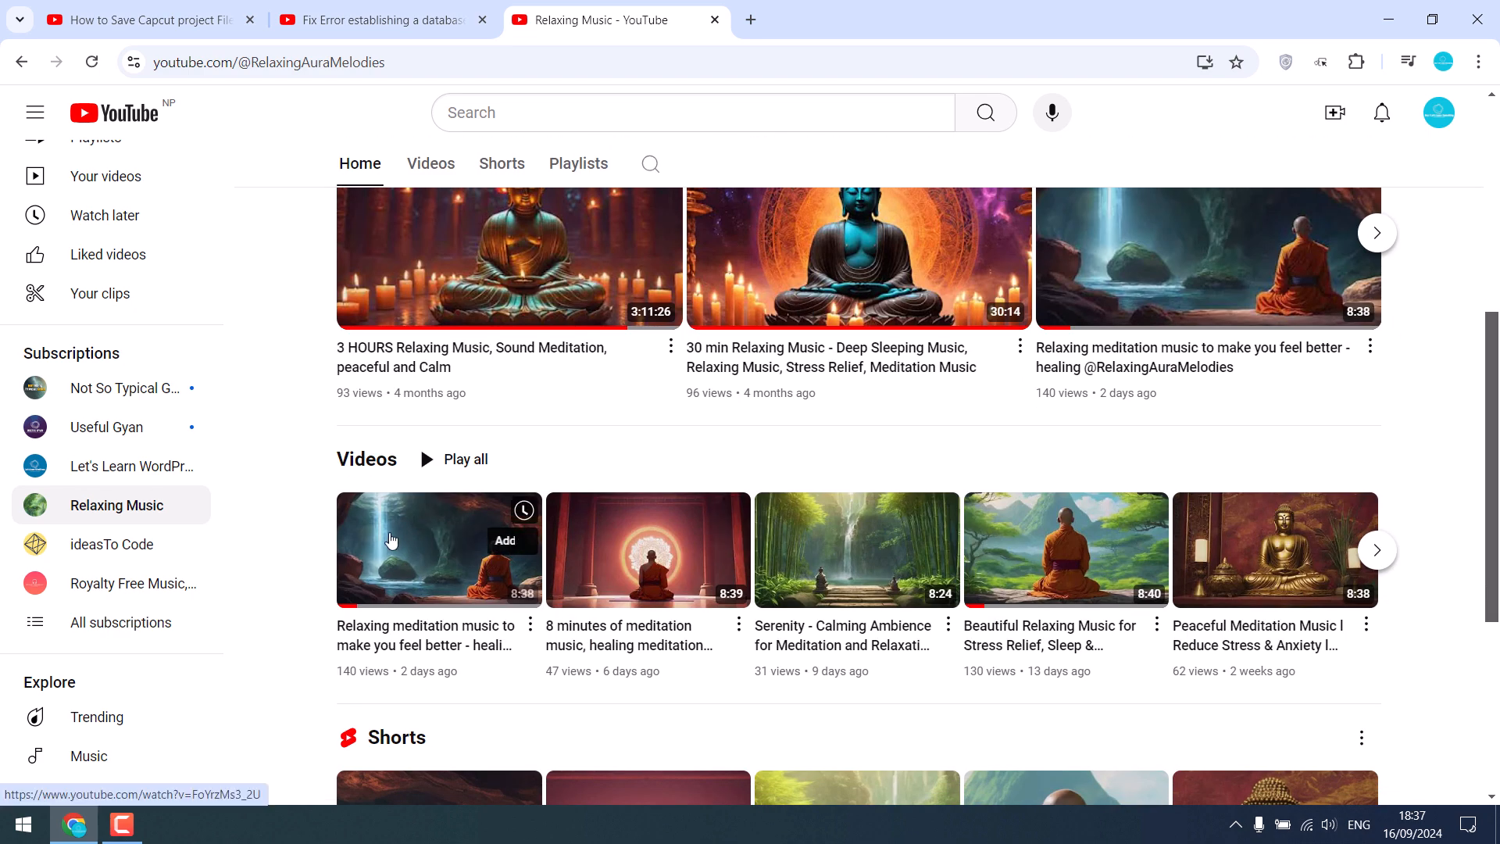
pyautogui.click(437, 548)
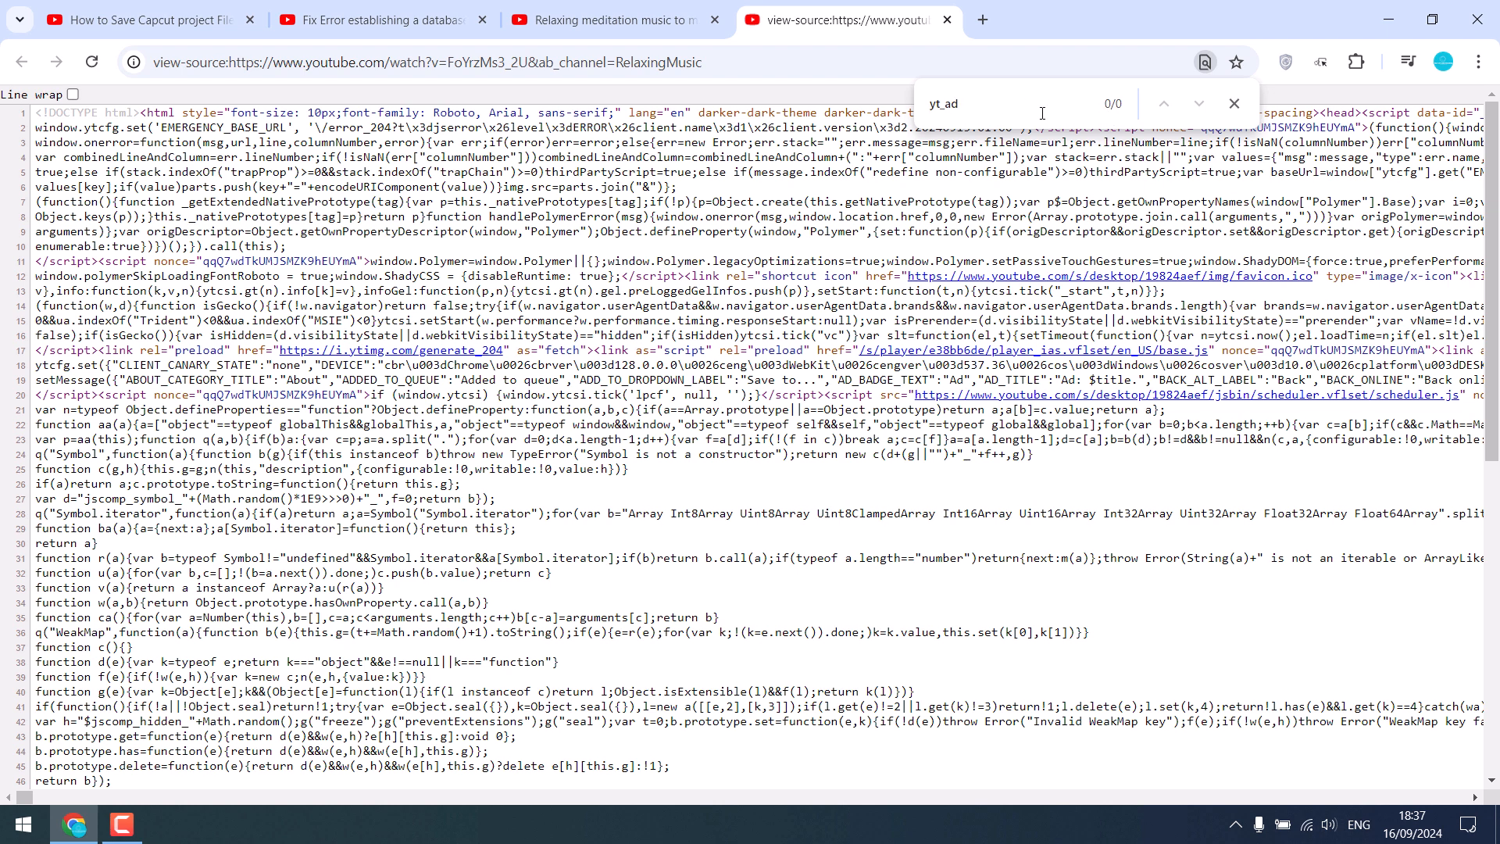
# Return to the meditation video's watch page after yt_ad shows 0/0 matches
pyautogui.click(613, 19)
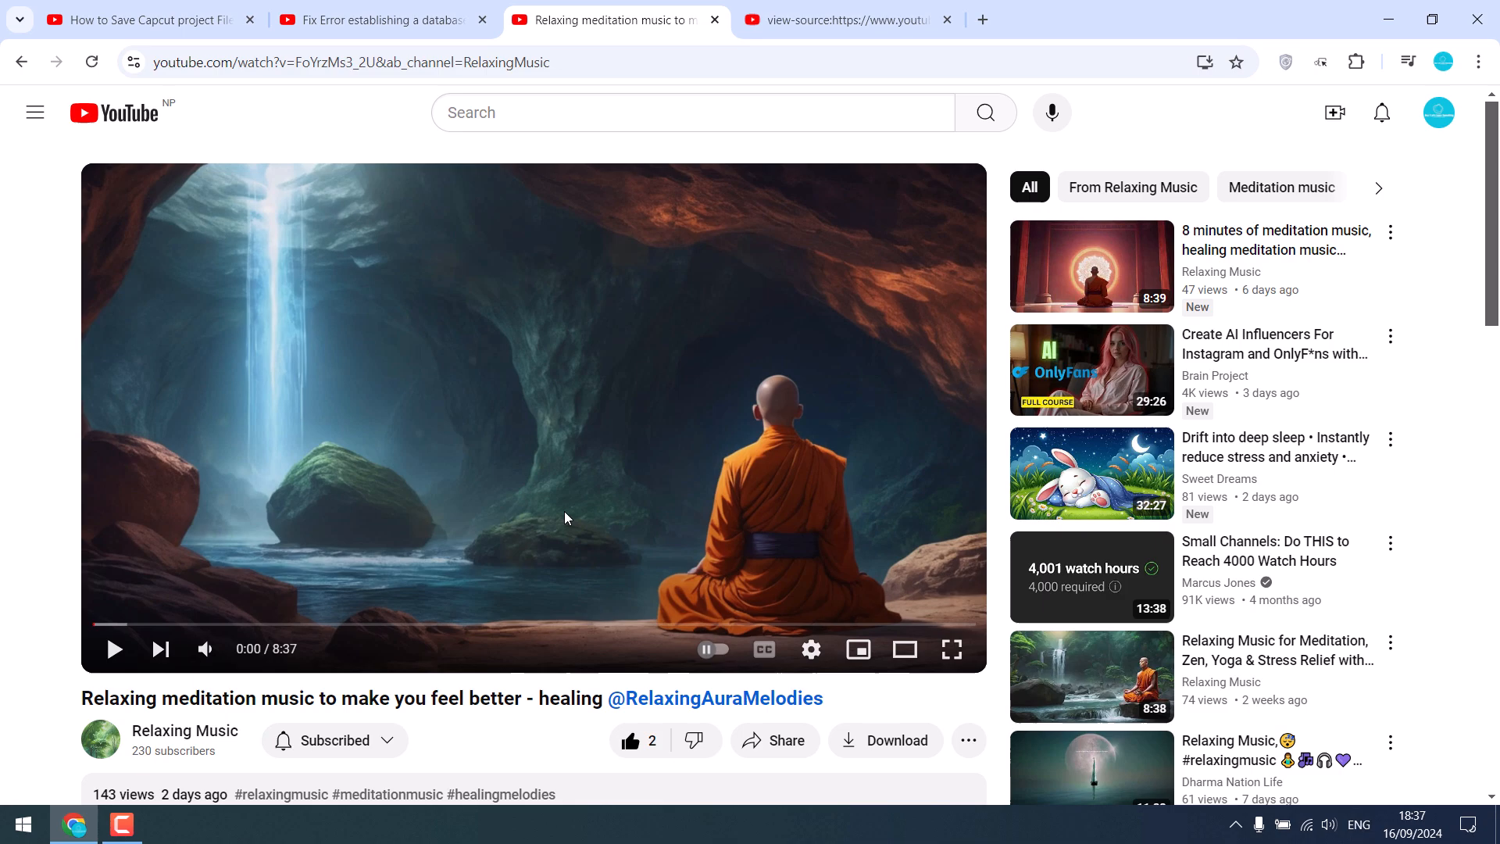